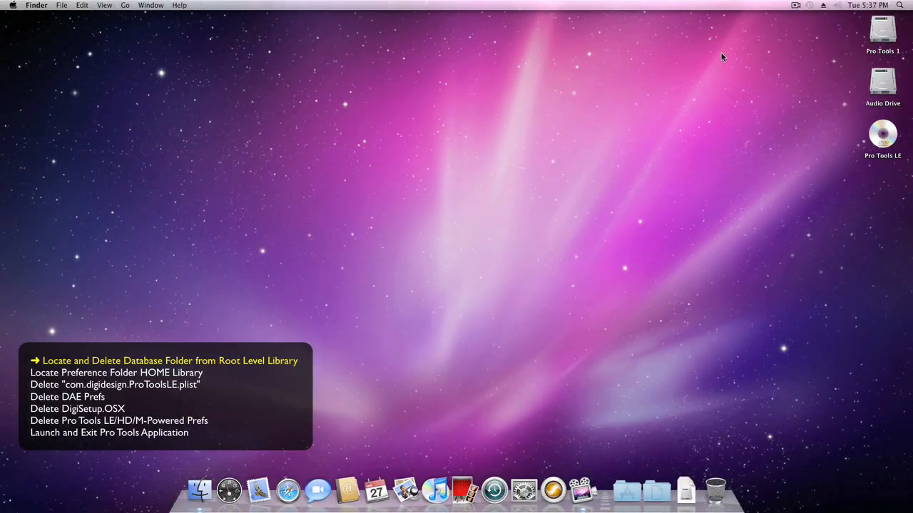
pyautogui.moveTo(717, 79)
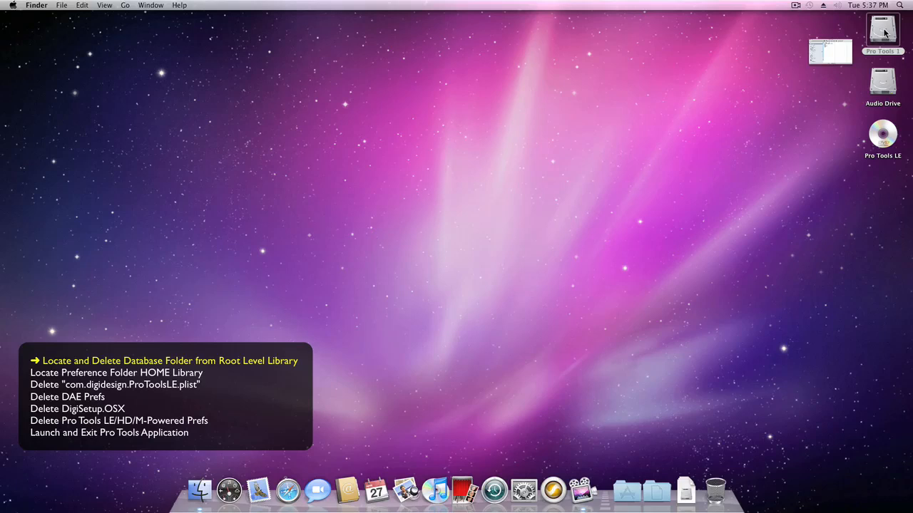
# - Navigate to Library › Application Support › Digidesign on the Pro Tools 1 drive
pyautogui.doubleClick(882, 32)
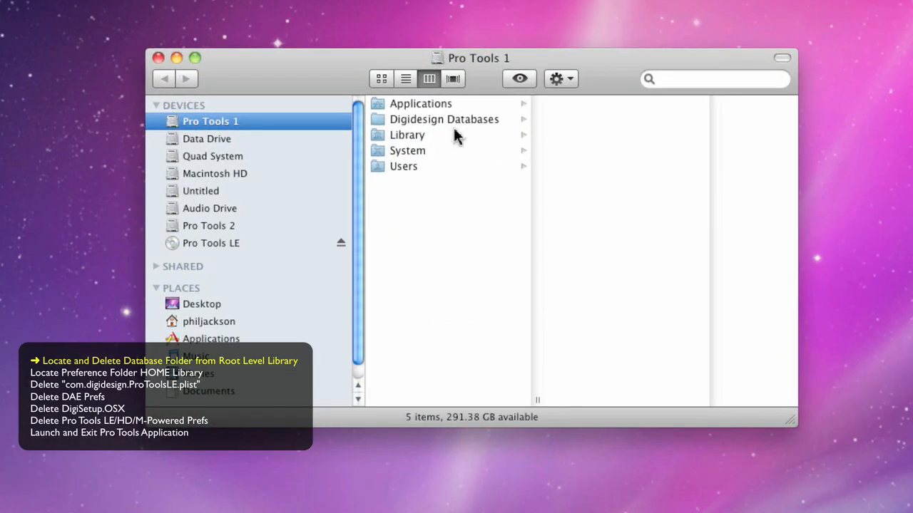
pyautogui.click(408, 134)
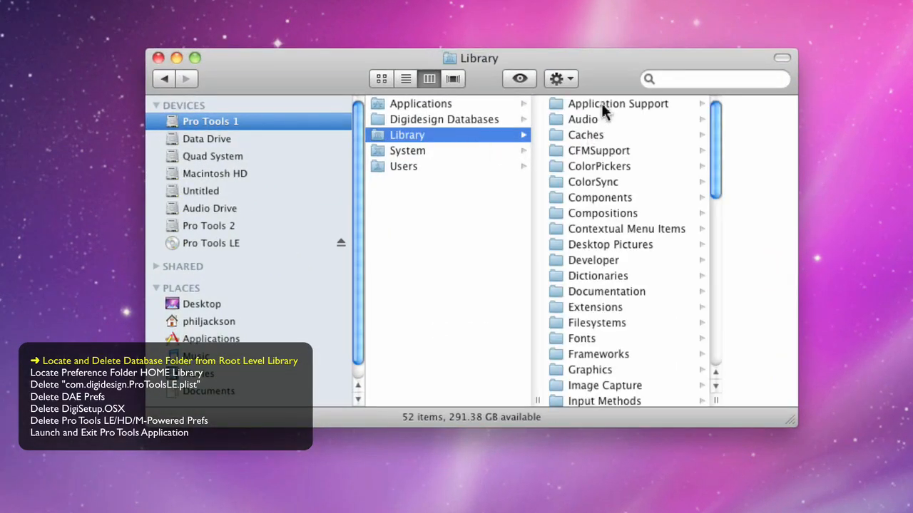
pyautogui.click(618, 104)
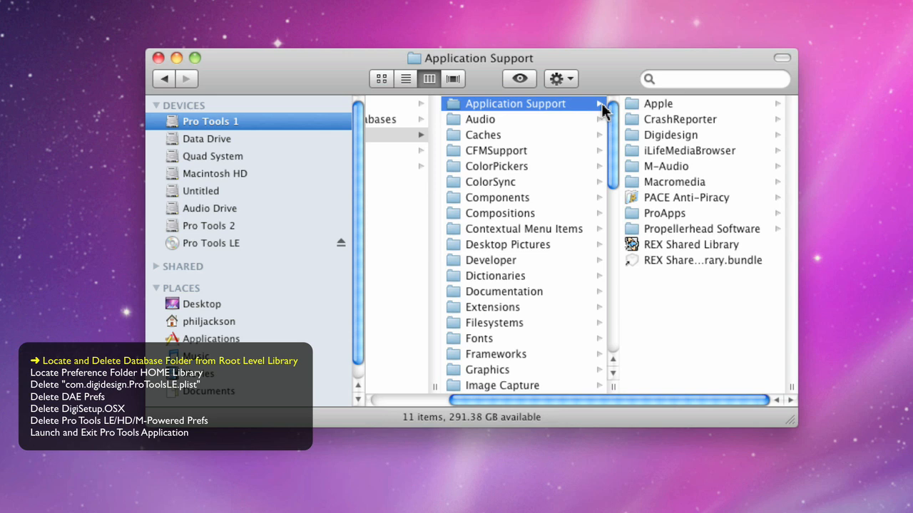
pyautogui.click(669, 135)
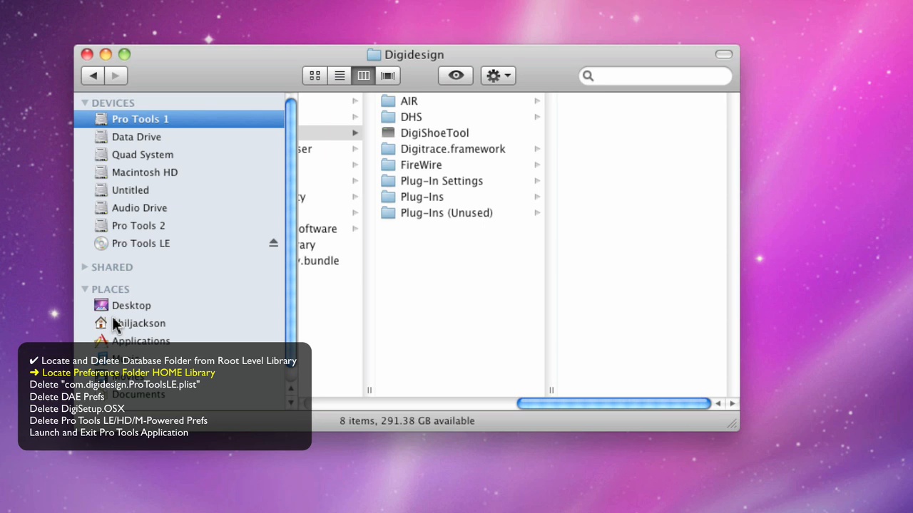
# - Locate com.digidesign.ProToolsLE.plist in the home Library's Preferences folder
pyautogui.click(140, 323)
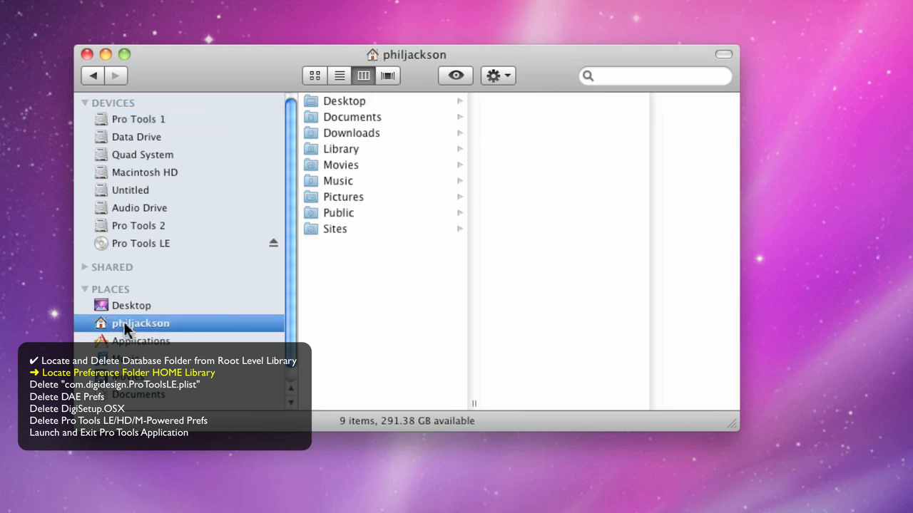
pyautogui.click(340, 148)
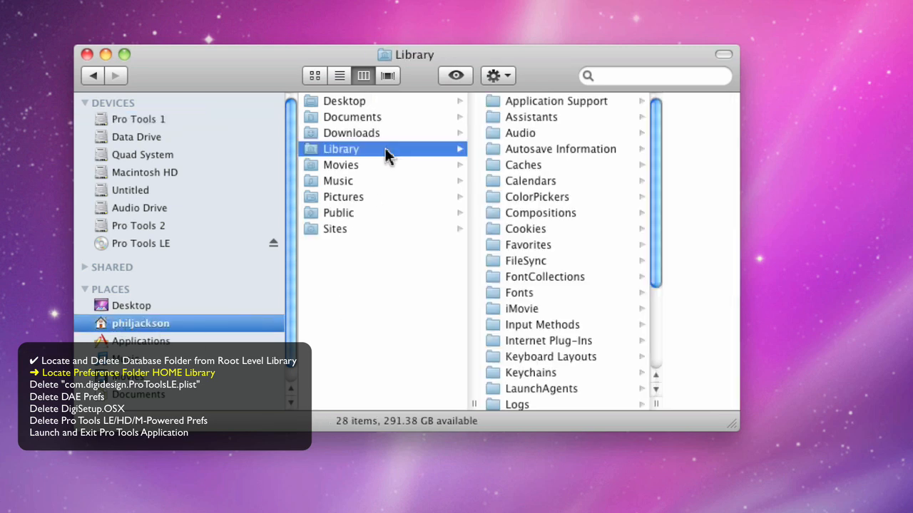
pyautogui.scroll(-3)
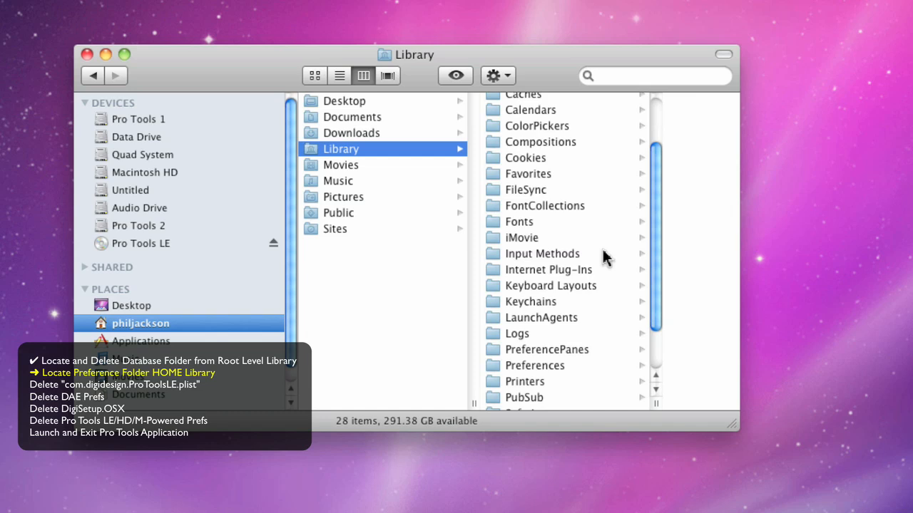
pyautogui.click(534, 365)
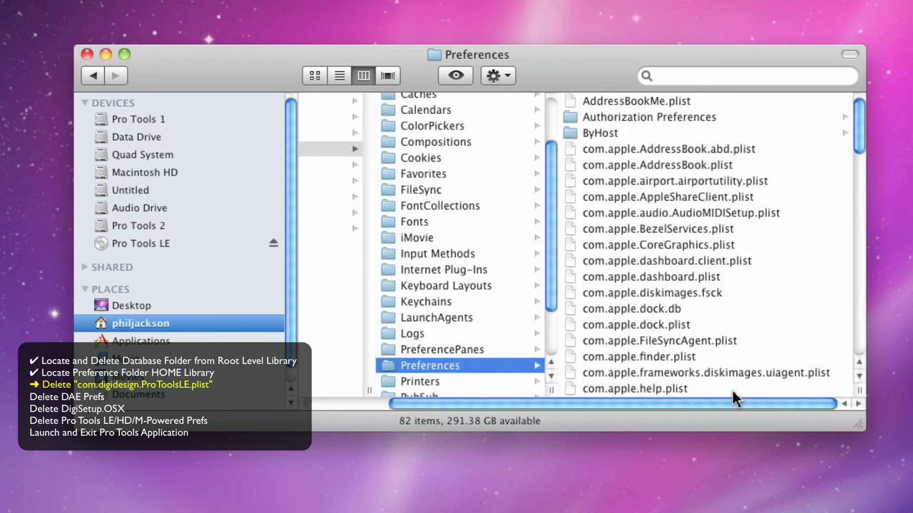
pyautogui.moveTo(866, 114)
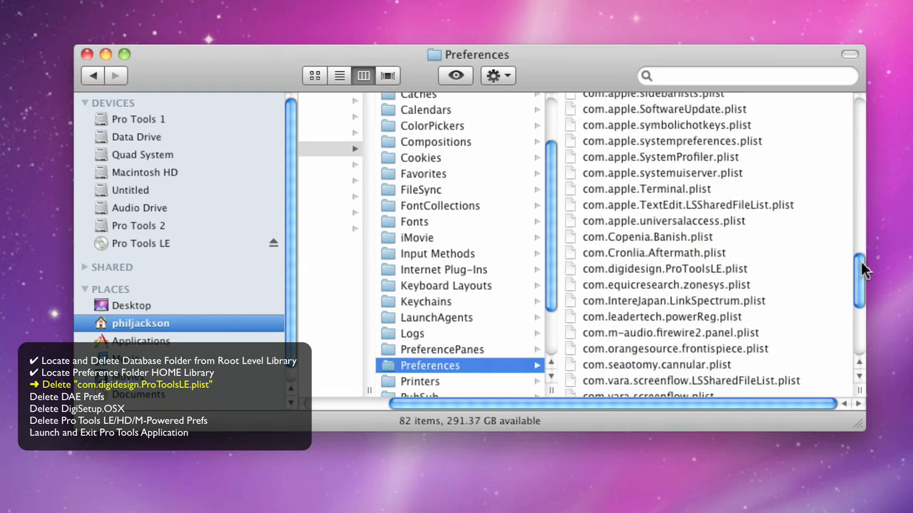
pyautogui.scroll(-3)
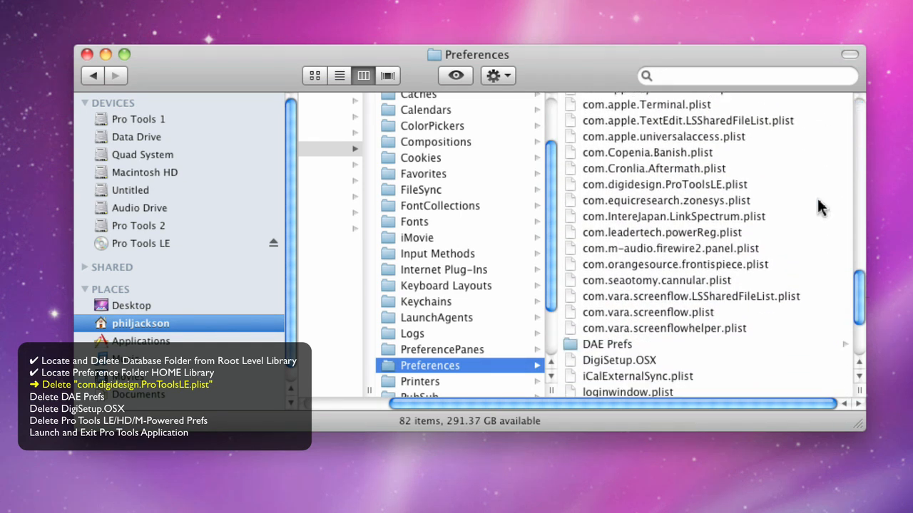
pyautogui.click(662, 184)
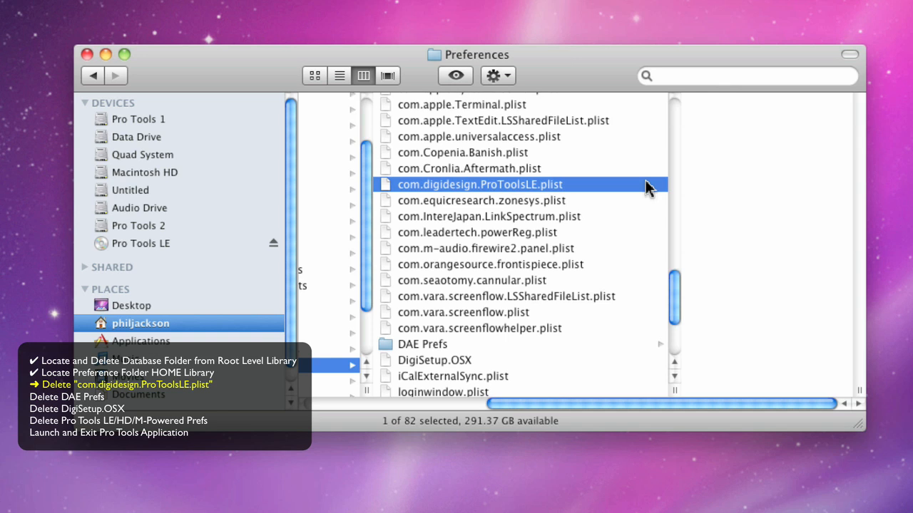
# - Move com.digidesign.ProToolsLE.plist to the Trash via its contextual menu
pyautogui.click(454, 76)
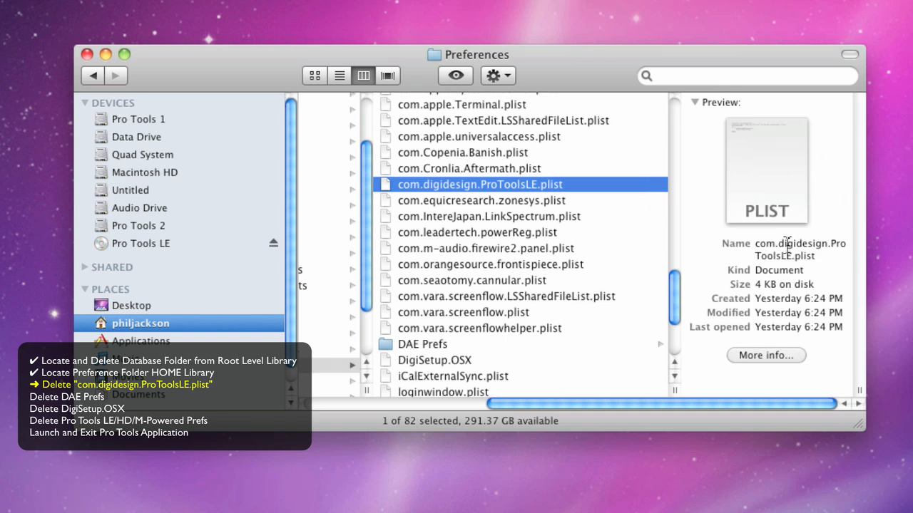
pyautogui.rightClick(479, 184)
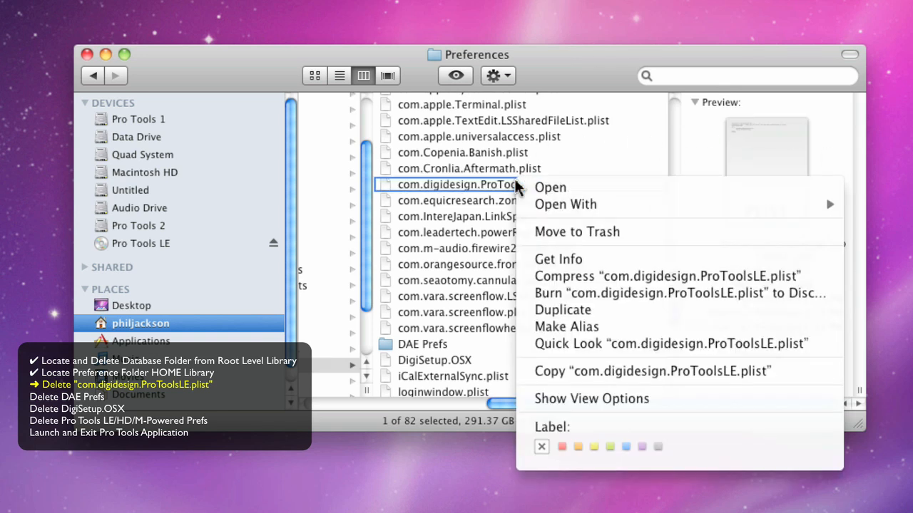
pyautogui.click(577, 232)
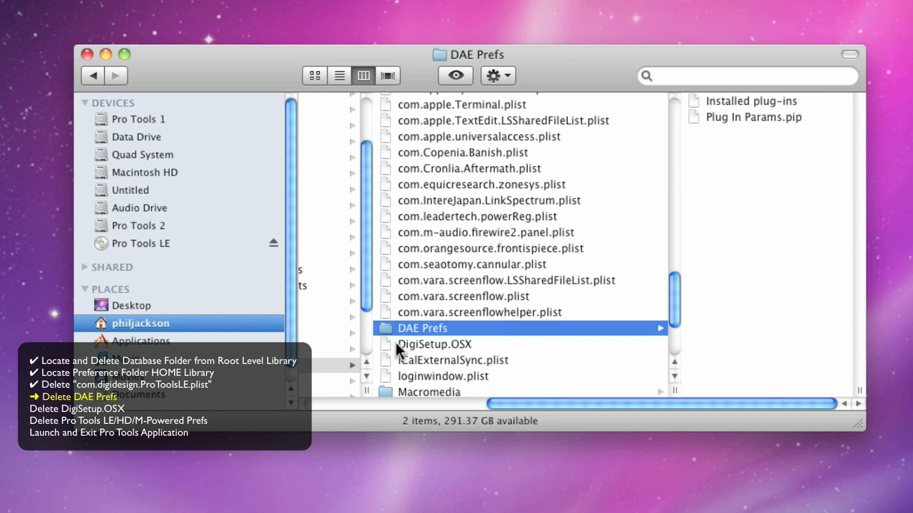
# - Trash the DAE Prefs folder, DigiSetup.OSX and Pro Tools LE Prefs from Preferences
pyautogui.rightClick(422, 328)
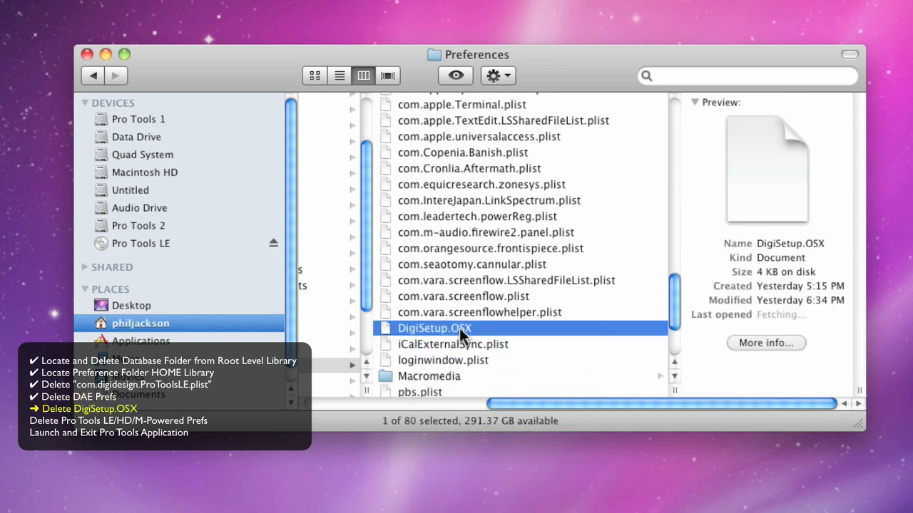
pyautogui.rightClick(433, 328)
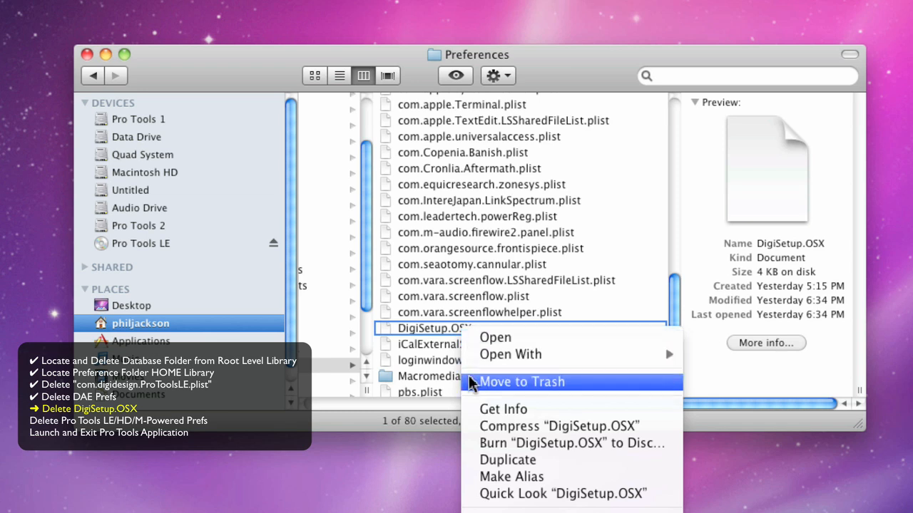
pyautogui.click(521, 382)
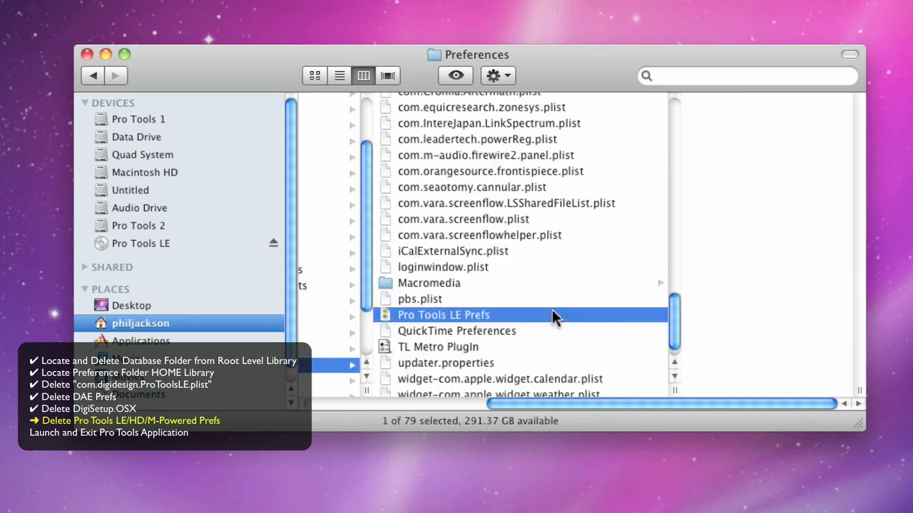
pyautogui.click(455, 76)
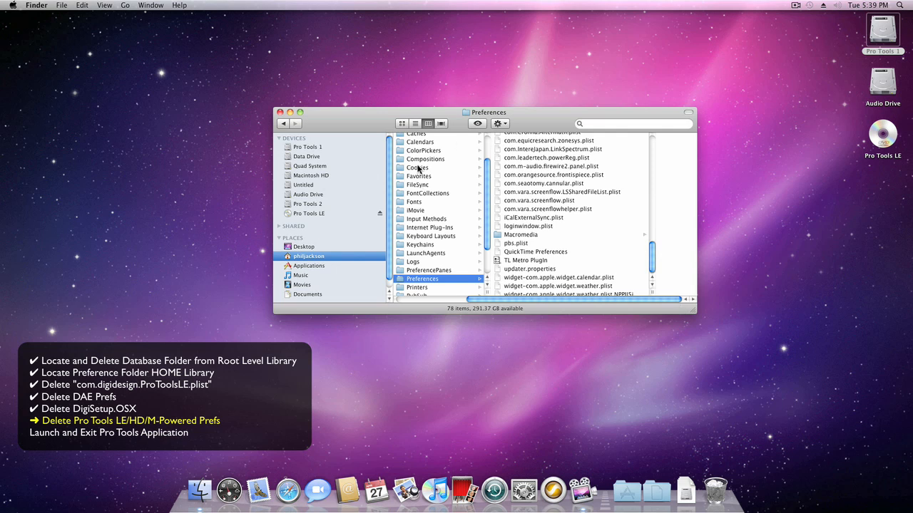
# - Empty the Trash from the Finder menu and confirm permanent erasure
pyautogui.click(281, 112)
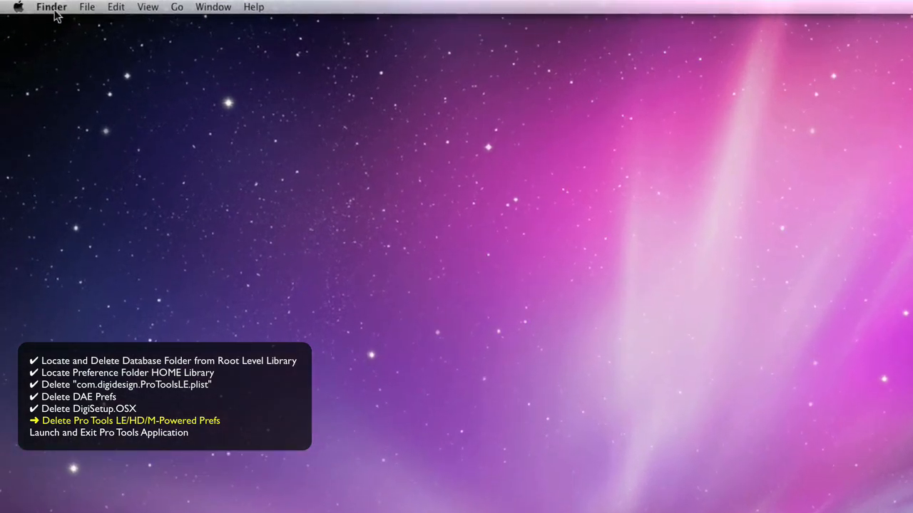
pyautogui.click(51, 6)
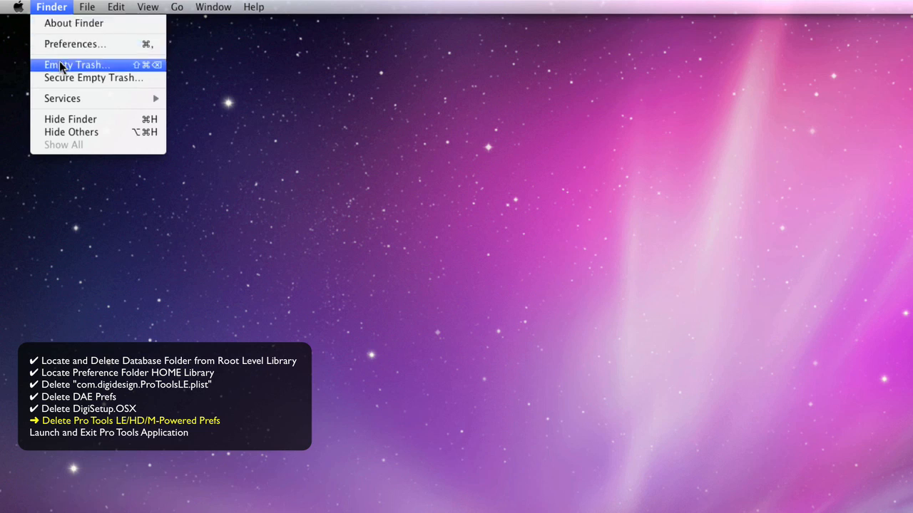
pyautogui.click(76, 65)
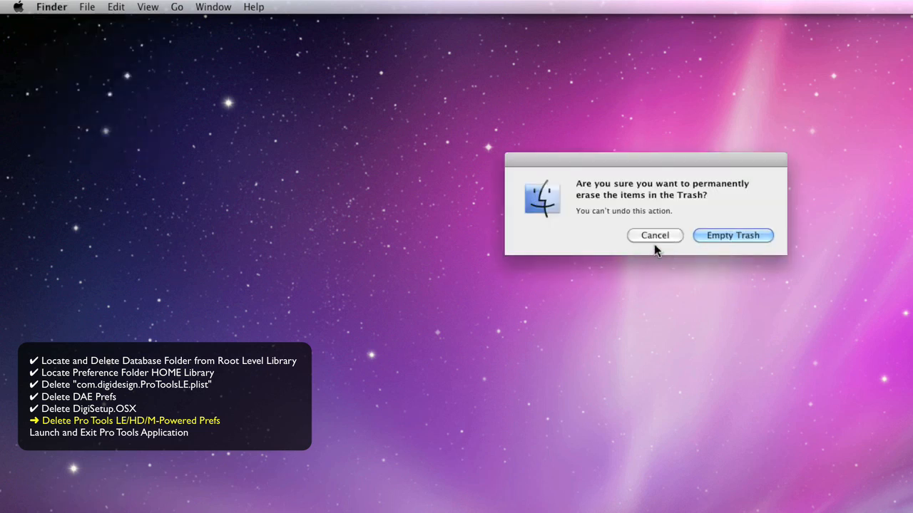
pyautogui.click(732, 235)
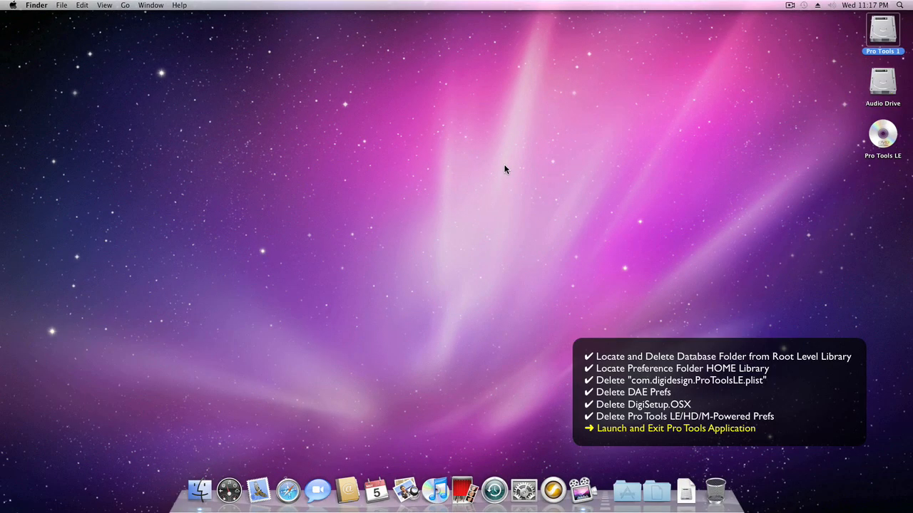
pyautogui.moveTo(574, 414)
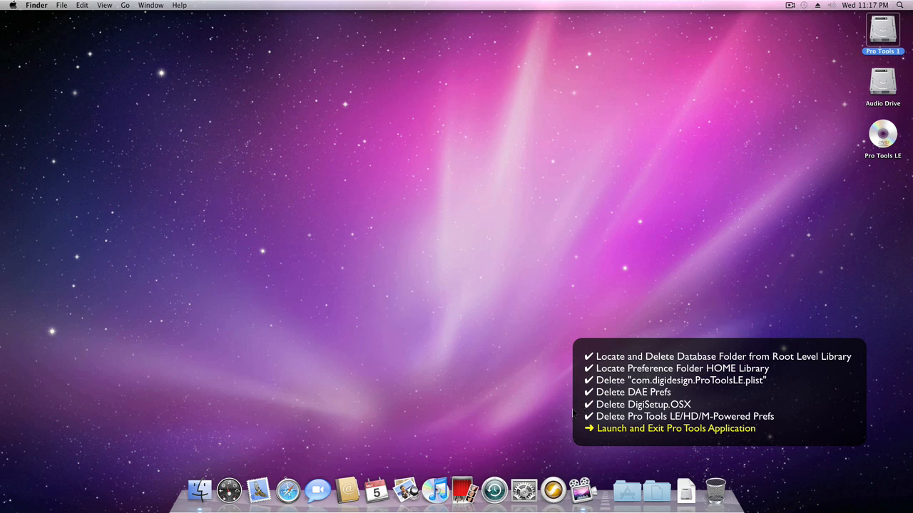
pyautogui.moveTo(552, 490)
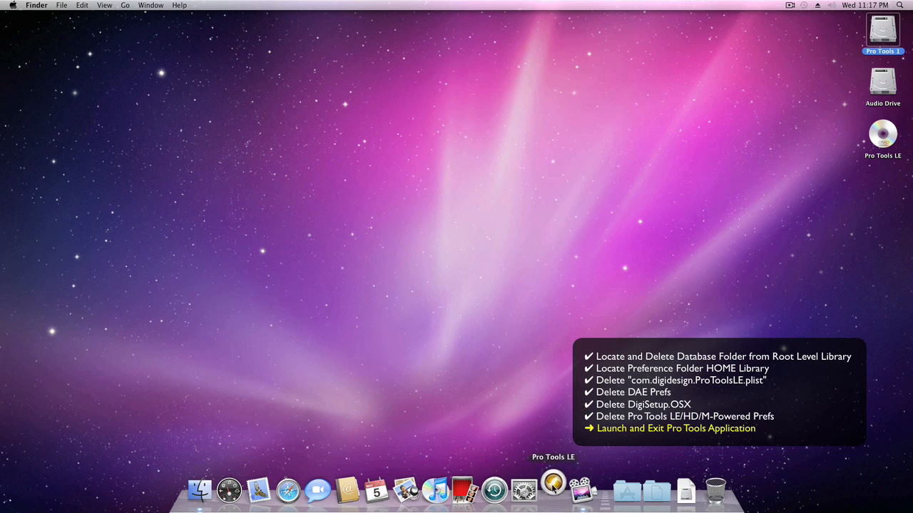
# - Launch Pro Tools LE from the Dock and save a New Session from the Full Session template in Documents
pyautogui.click(553, 490)
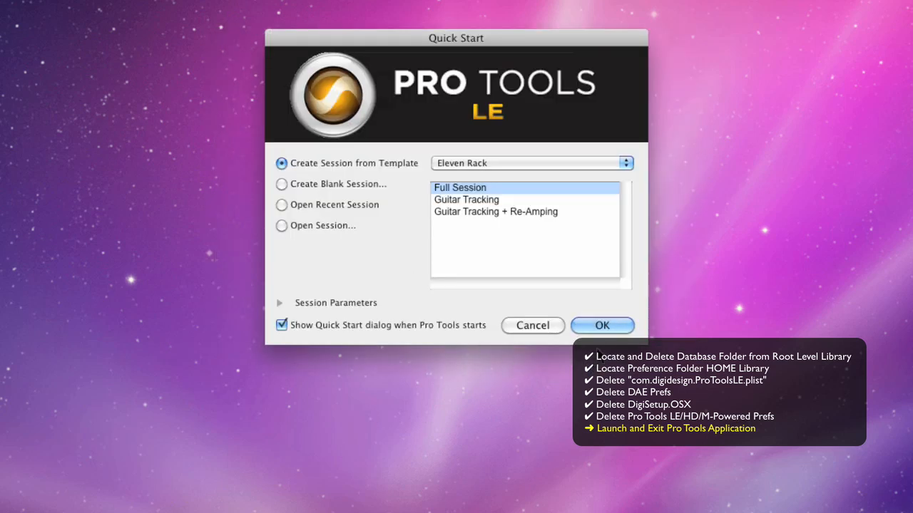
pyautogui.click(602, 325)
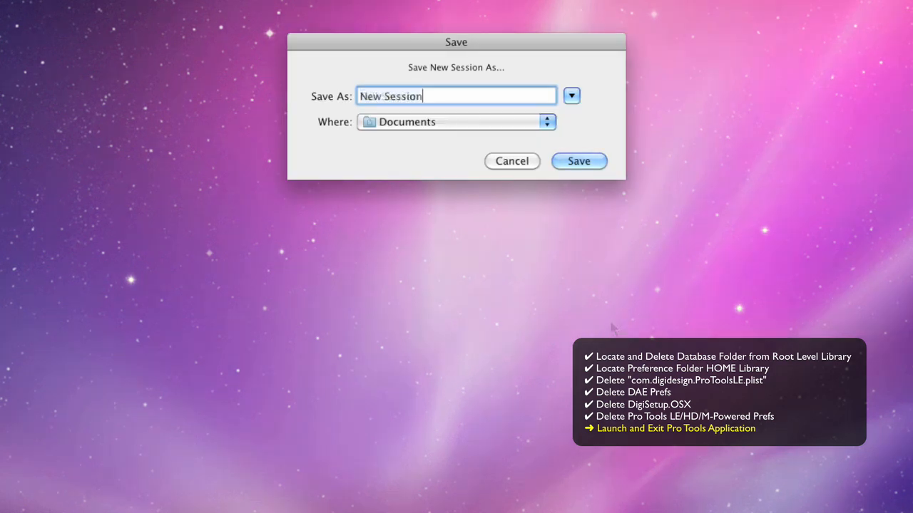
pyautogui.click(578, 161)
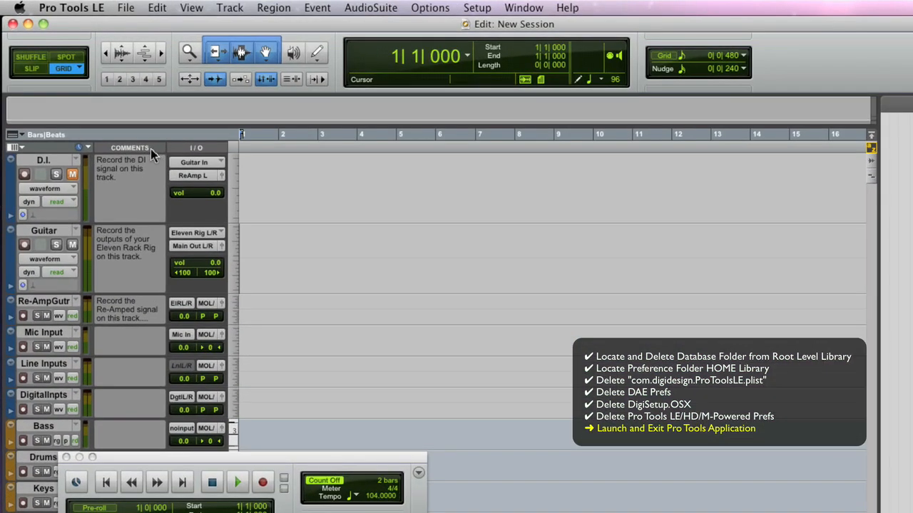
# - Quit Pro Tools LE, discarding changes to New Session
pyautogui.click(70, 8)
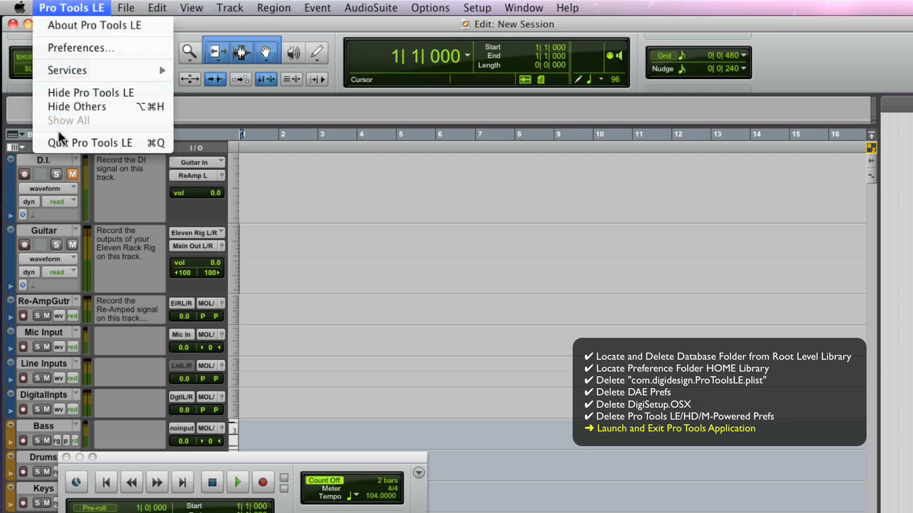
pyautogui.click(89, 142)
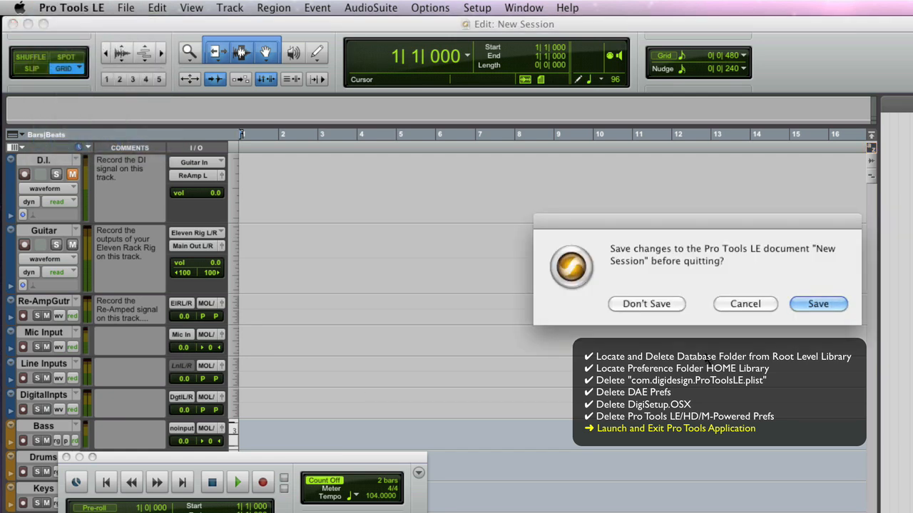
pyautogui.click(646, 303)
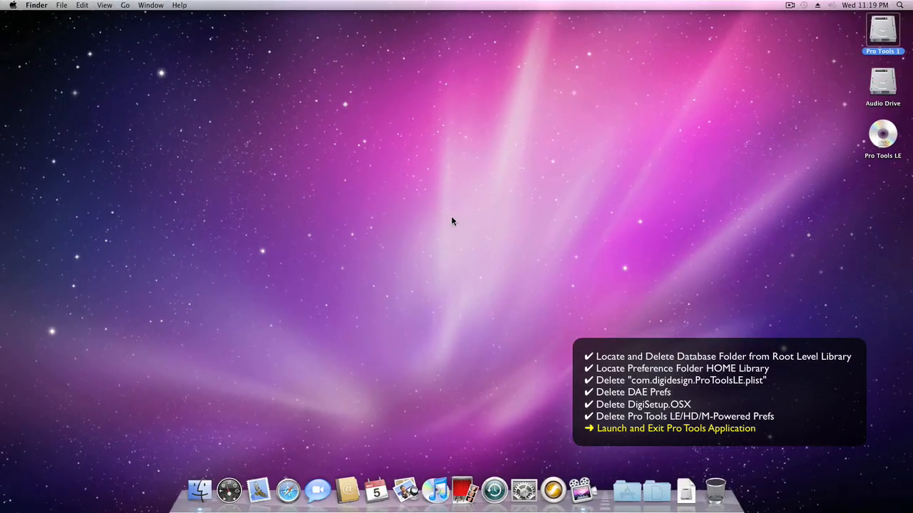